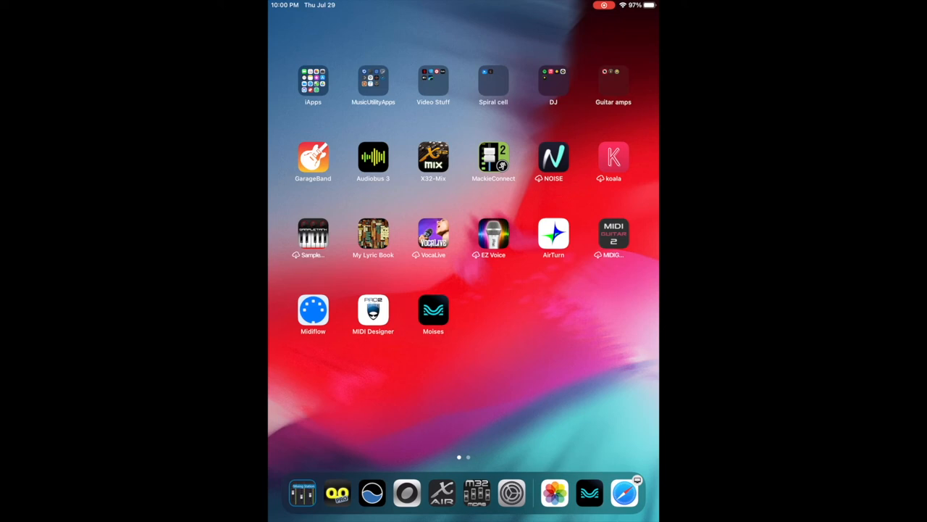
# Launch Moises, resume the Long Road song and mute its bass and other stems.
pyautogui.click(432, 313)
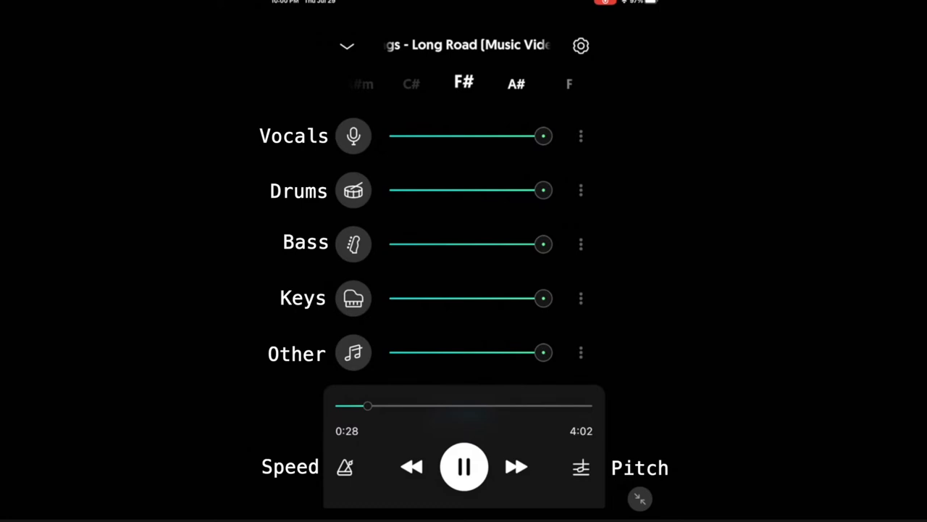
pyautogui.click(464, 467)
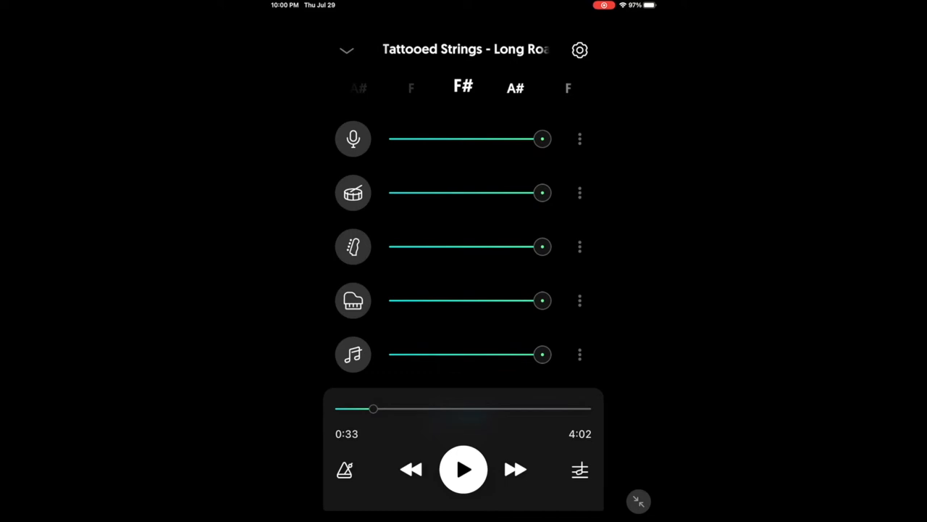
pyautogui.click(463, 469)
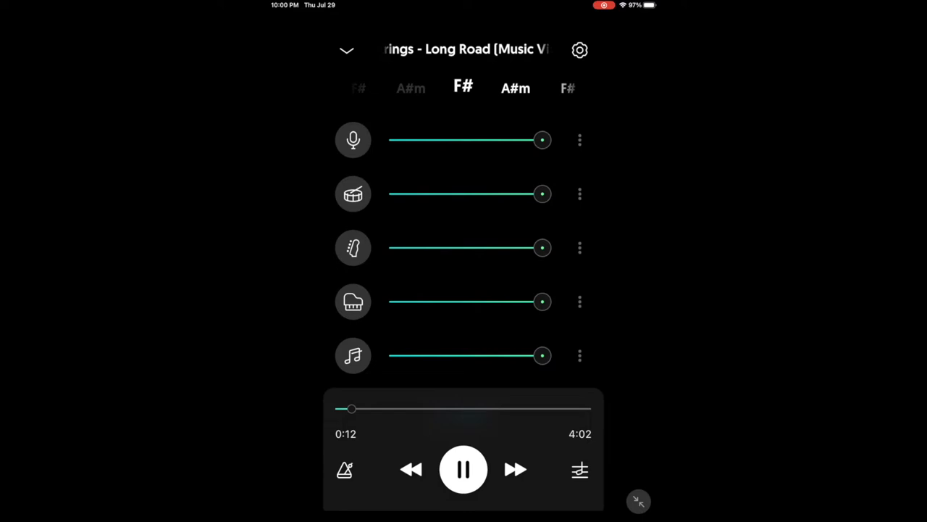
pyautogui.moveTo(542, 301); pyautogui.dragTo(397, 301)
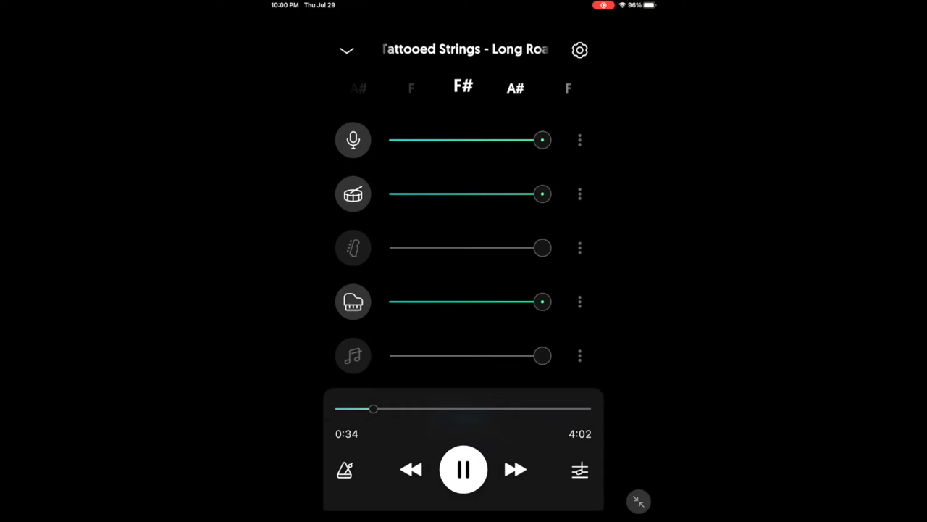
pyautogui.click(464, 469)
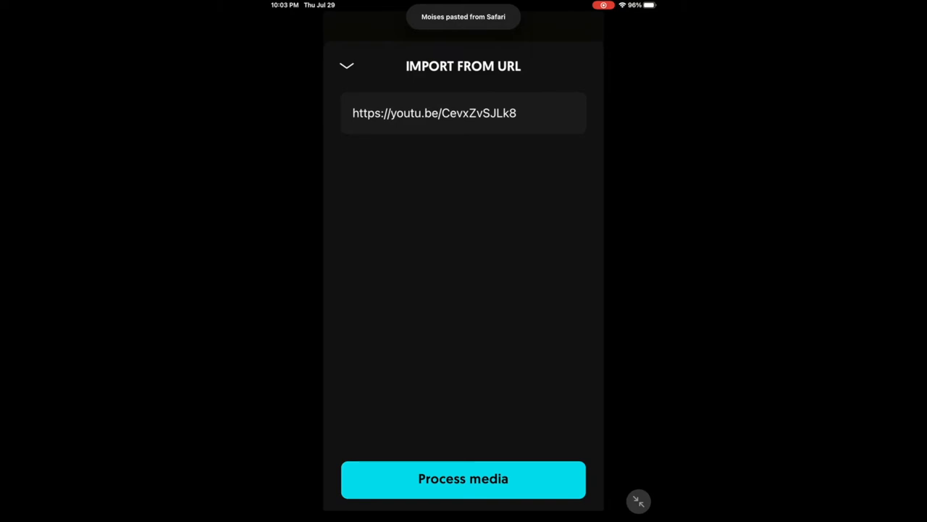
# Process the pasted song link and submit it for 5 Track Separation.
pyautogui.click(463, 478)
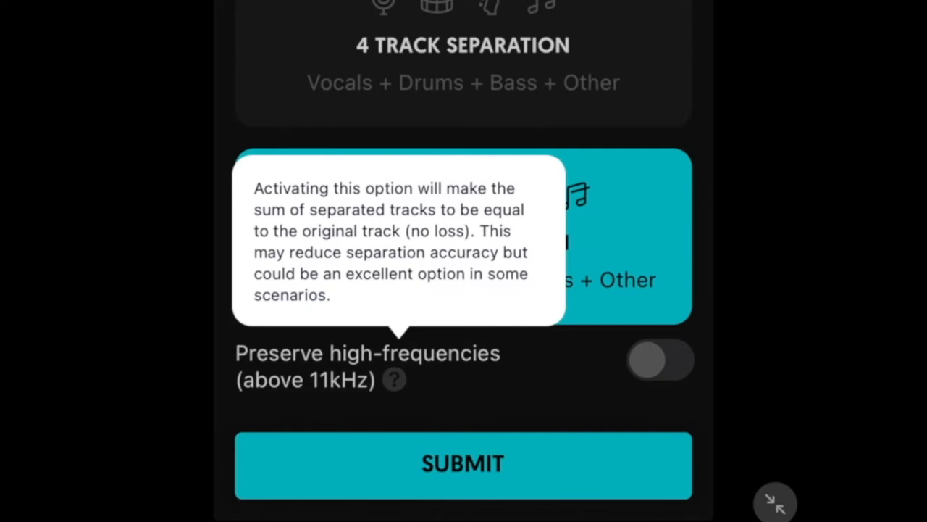
pyautogui.click(464, 464)
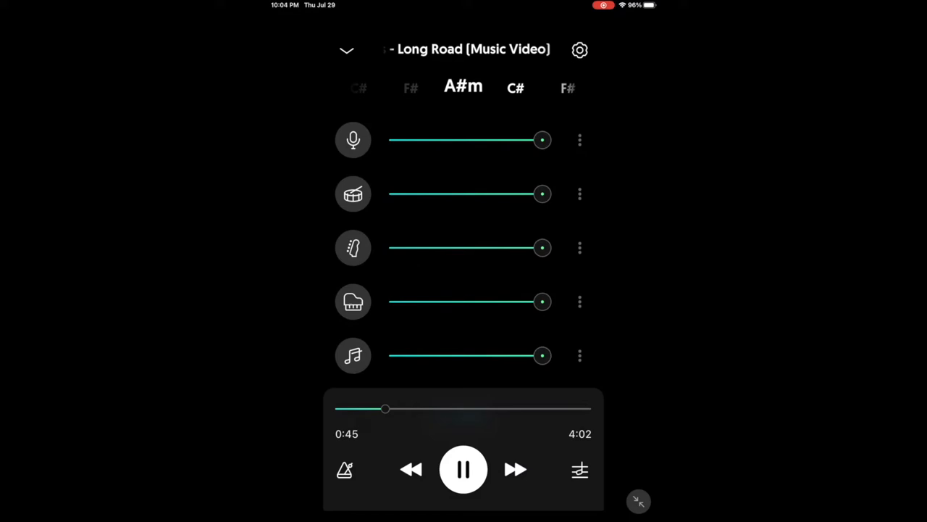
# Isolate the other stem by muting vocals, drums, bass and keys, then pause near 2:48.
pyautogui.click(464, 469)
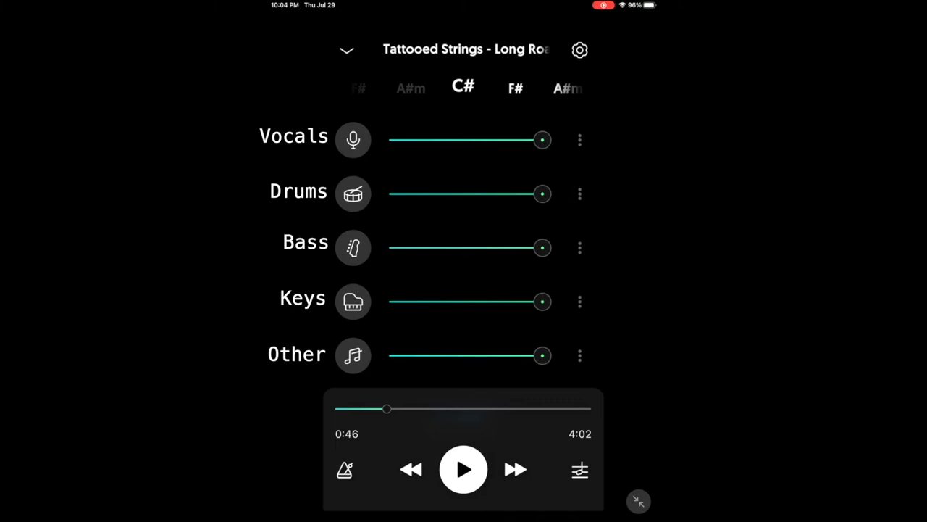
pyautogui.moveTo(542, 139); pyautogui.dragTo(426, 139)
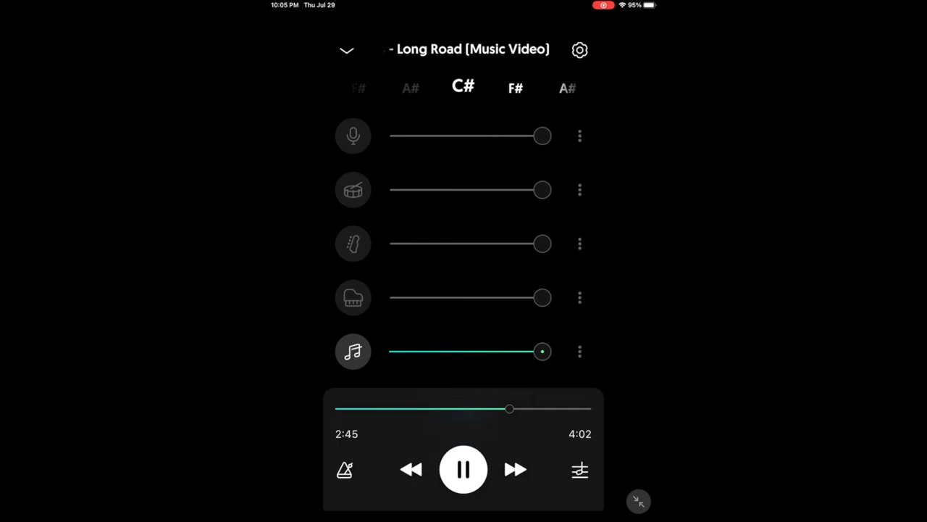
pyautogui.click(464, 469)
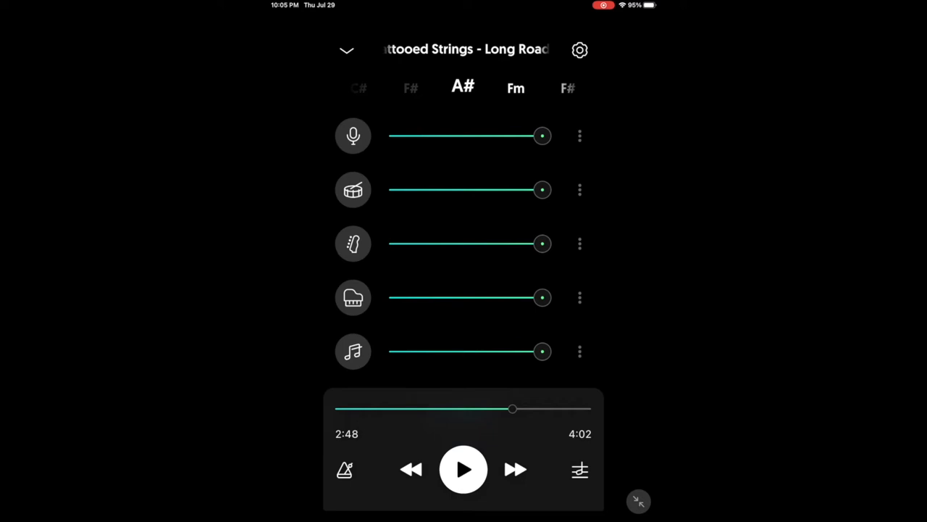
# Show the Metronome and Playback Speed panel for Long Road at 194 BPM.
pyautogui.moveTo(513, 408); pyautogui.dragTo(461, 409)
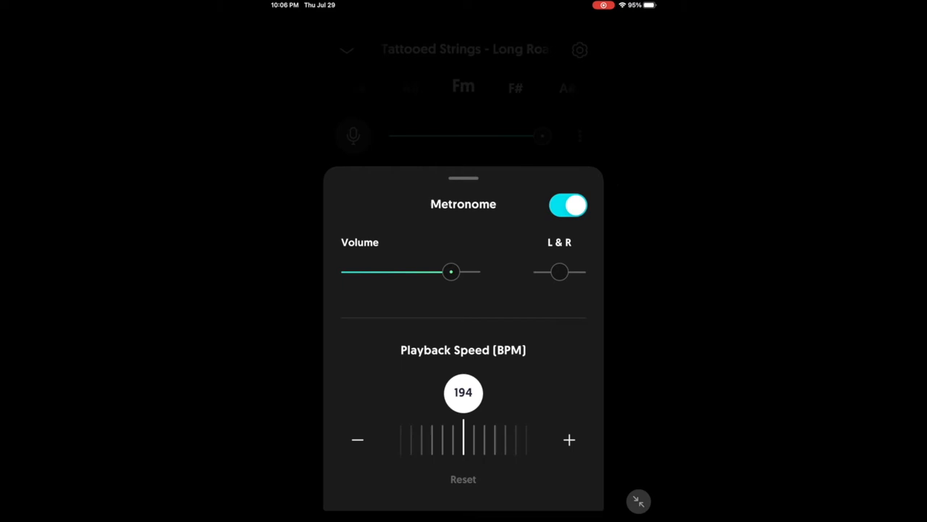
# Set the metronome's L & R pan to -100 and close the panel.
pyautogui.moveTo(451, 271); pyautogui.dragTo(473, 271)
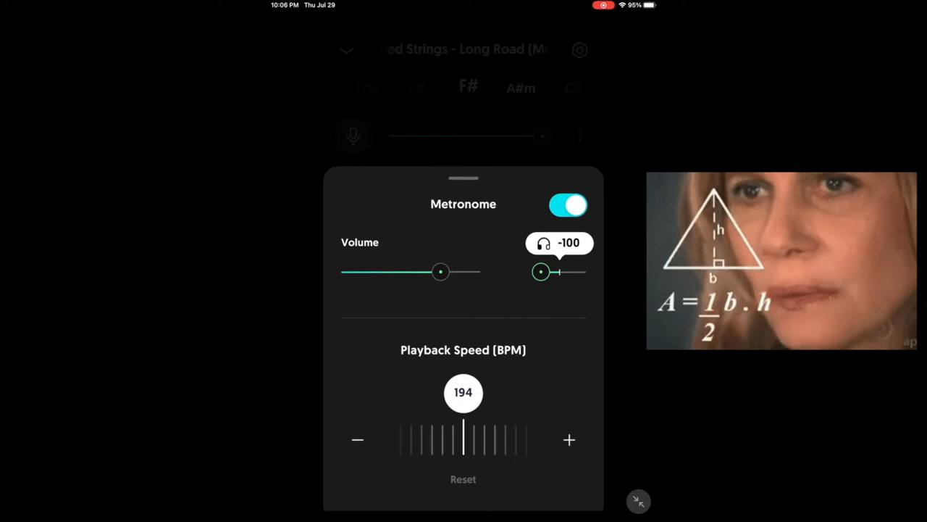
pyautogui.click(568, 205)
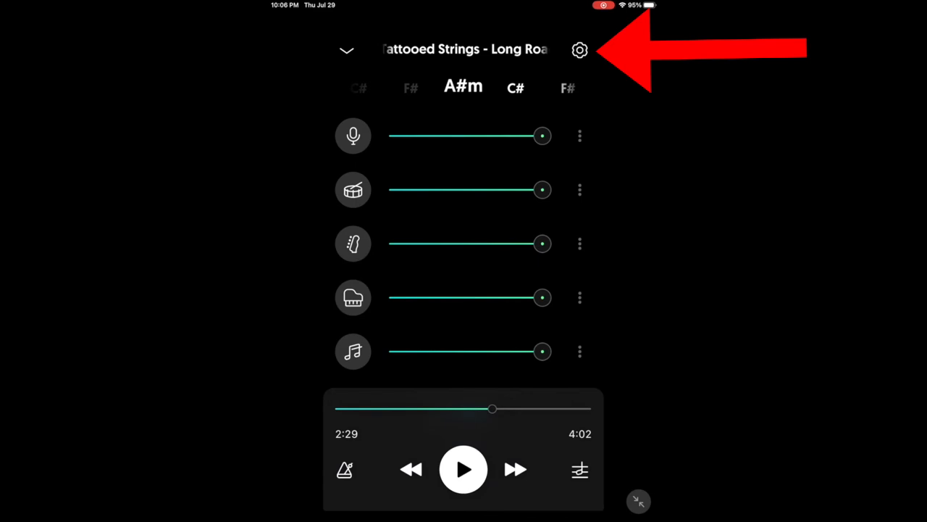
# In the export options, leave the Other stem out of the export and go back.
pyautogui.click(579, 49)
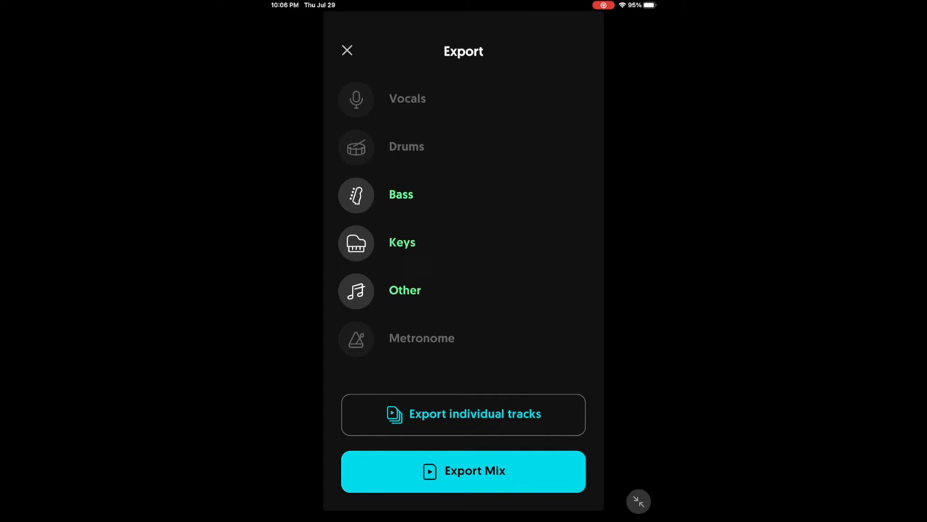
pyautogui.click(406, 290)
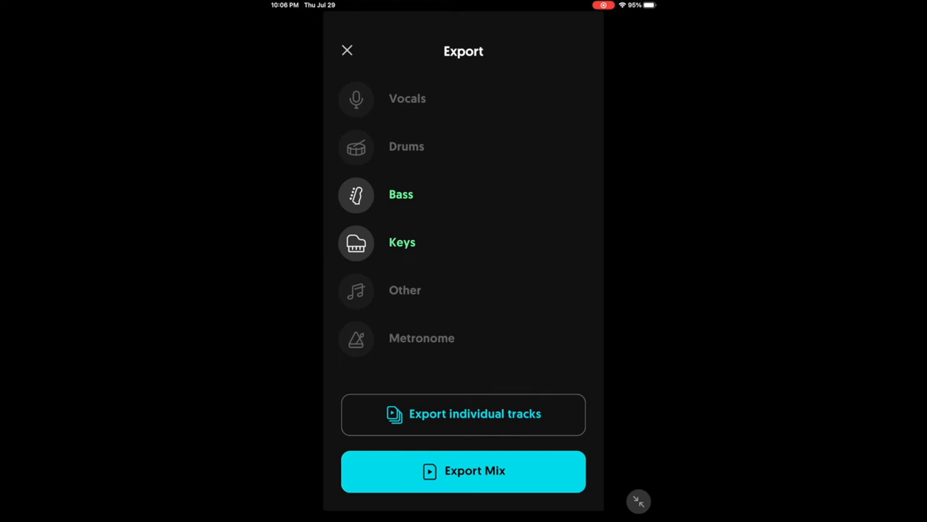
pyautogui.click(348, 50)
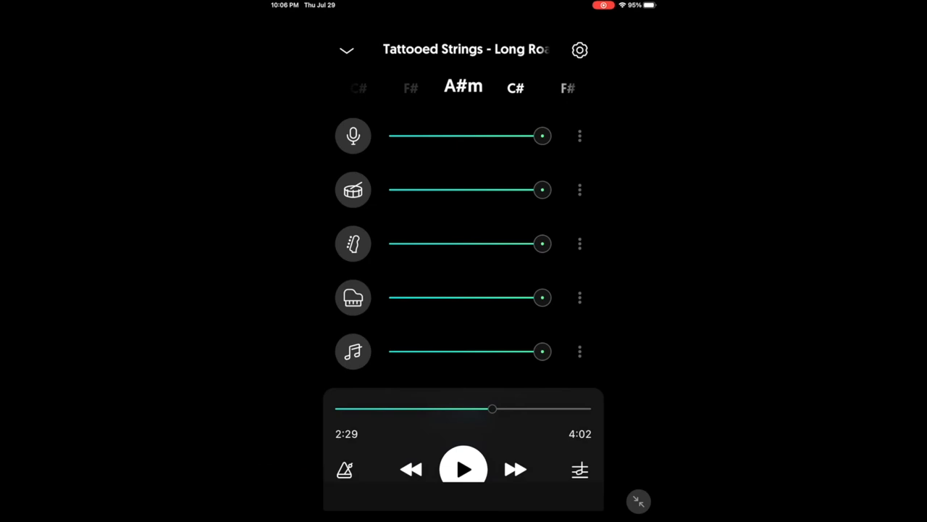
# Reach Export again through Song settings, then return to the mixer.
pyautogui.click(579, 49)
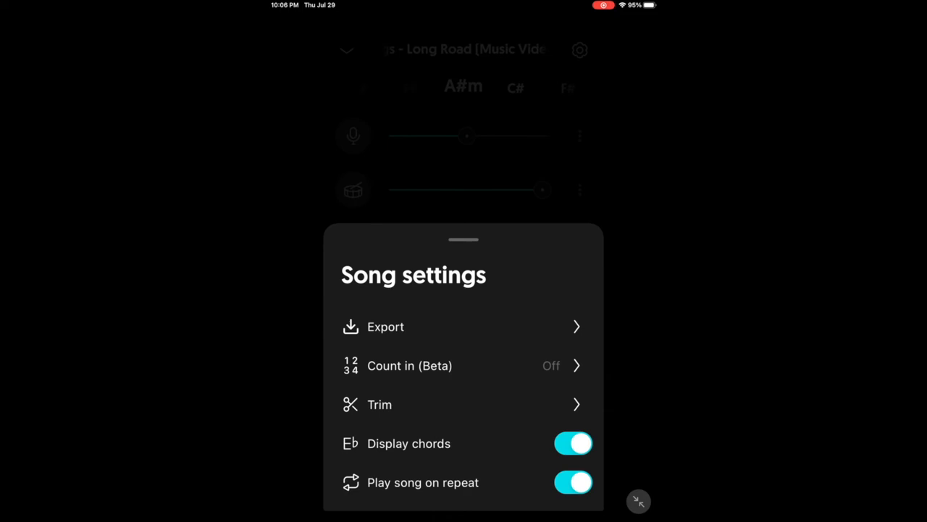
pyautogui.click(385, 326)
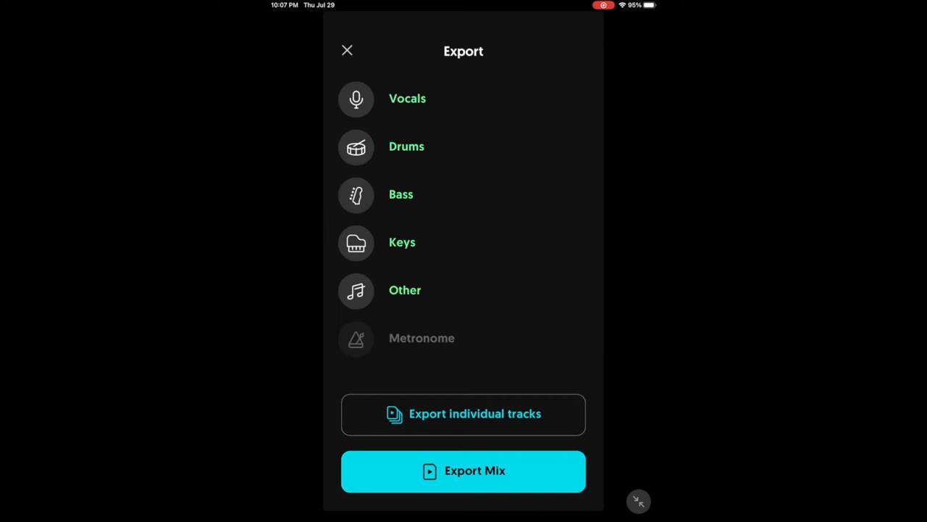
pyautogui.click(348, 49)
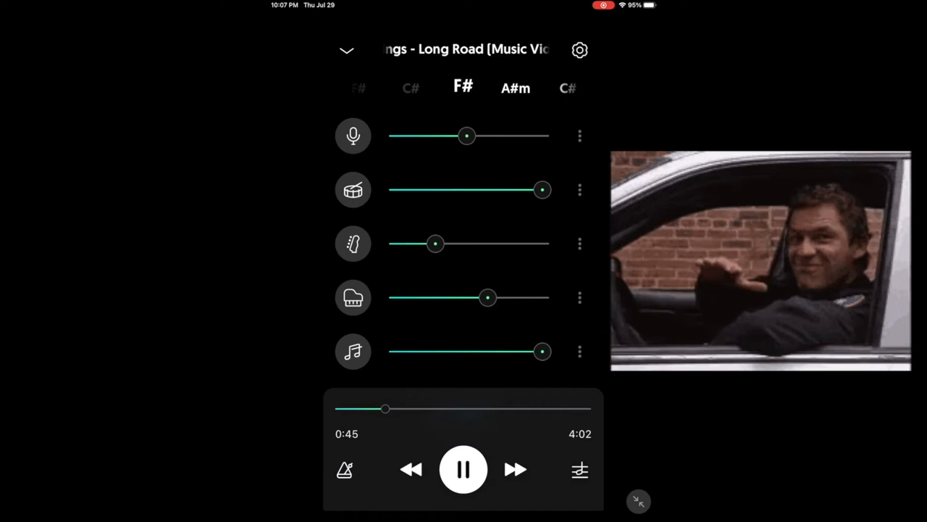
# Lower the vocals, bass and keys so drums and other lead the mix.
pyautogui.click(463, 470)
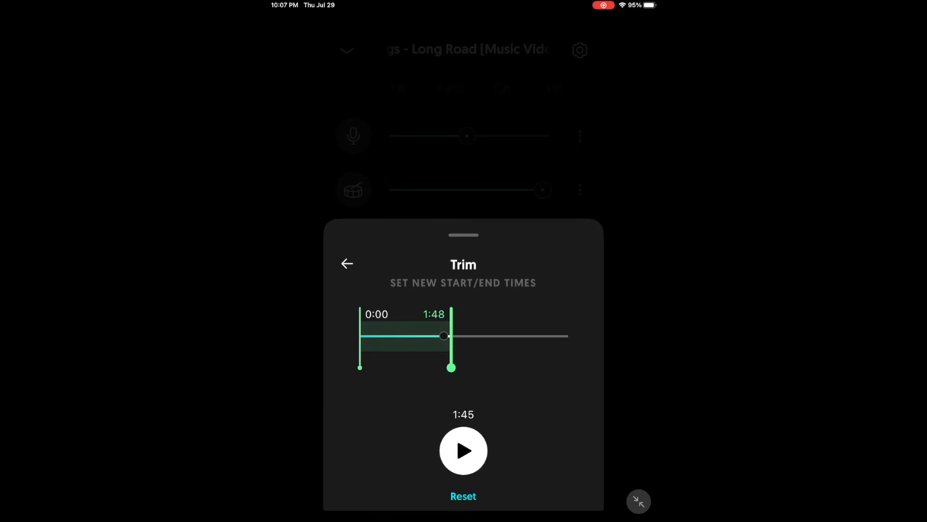
# Trim Long Road so it ends at 1:48.
pyautogui.click(348, 264)
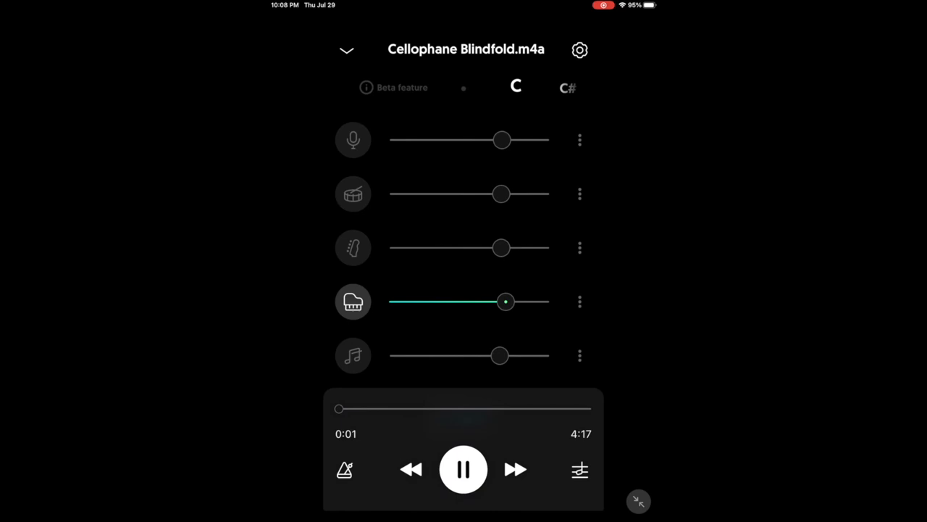
# Unmute all five Cellophane Blindfold stems and play through its opening to 0:57.
pyautogui.click(464, 469)
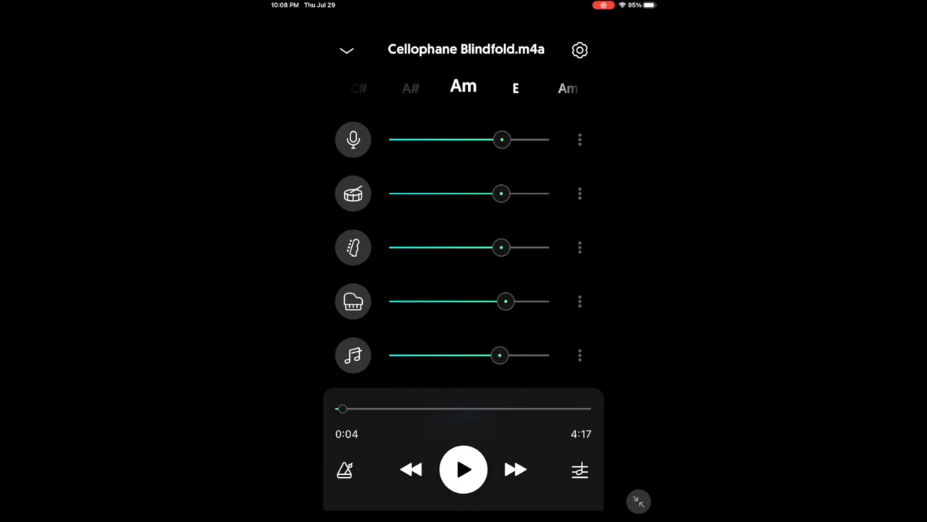
pyautogui.click(464, 469)
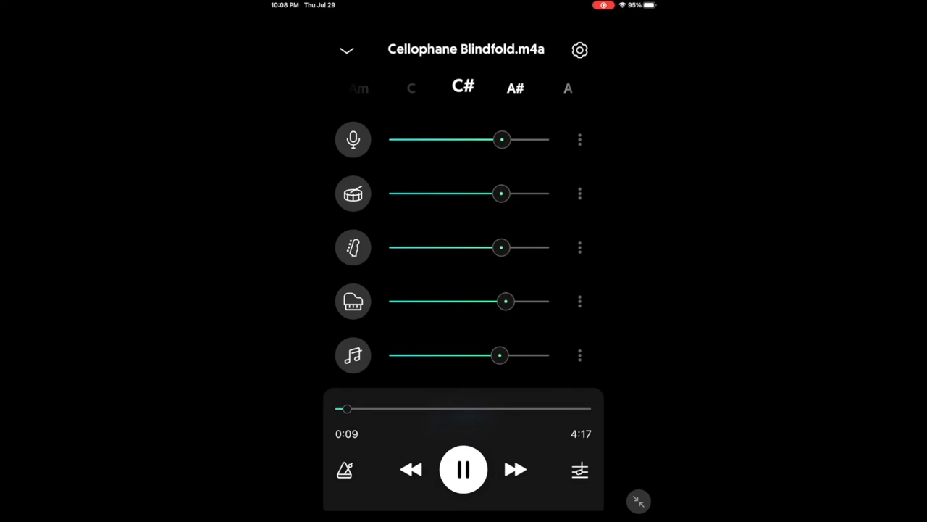
pyautogui.click(464, 469)
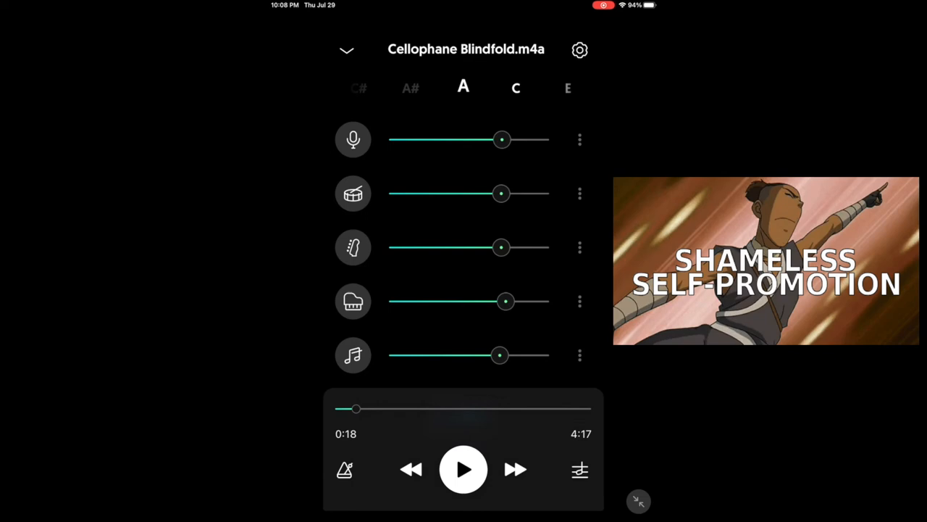
pyautogui.click(464, 470)
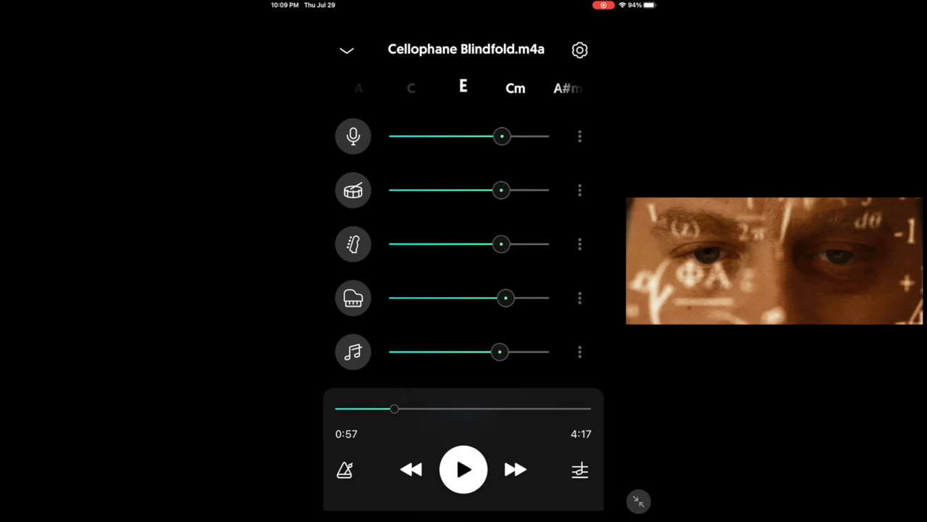
# Collapse the player to show the song library listing Take On Me and Snowy London.
pyautogui.click(463, 470)
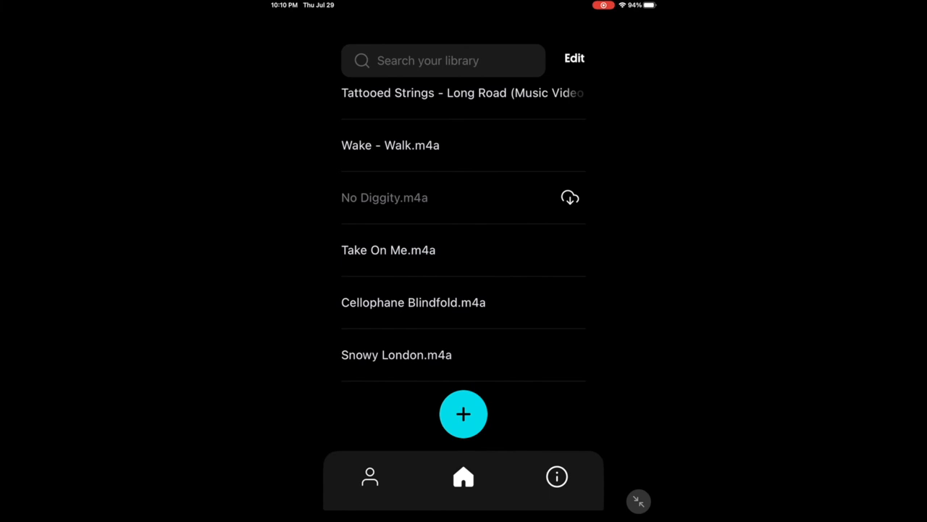
# Load Take On Me.m4a and mute the keys stem so only the Other stem plays.
pyautogui.click(388, 249)
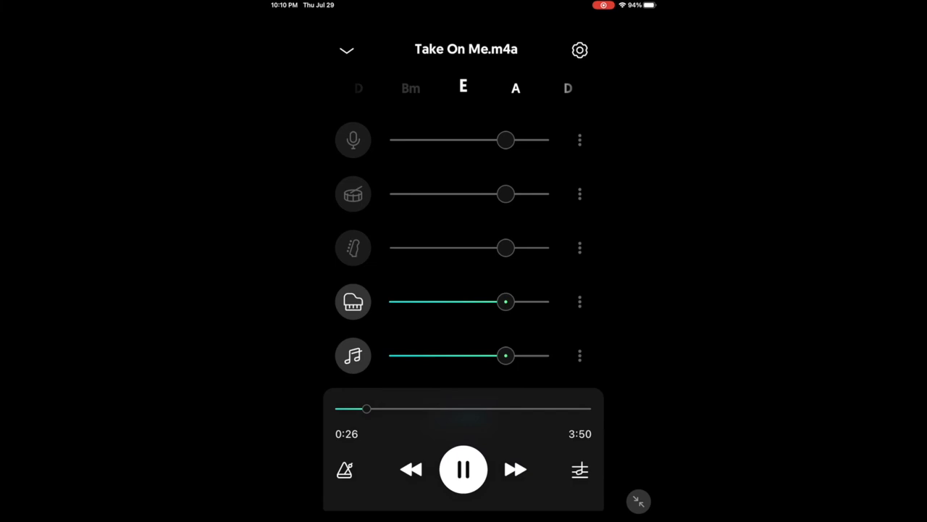
pyautogui.click(354, 301)
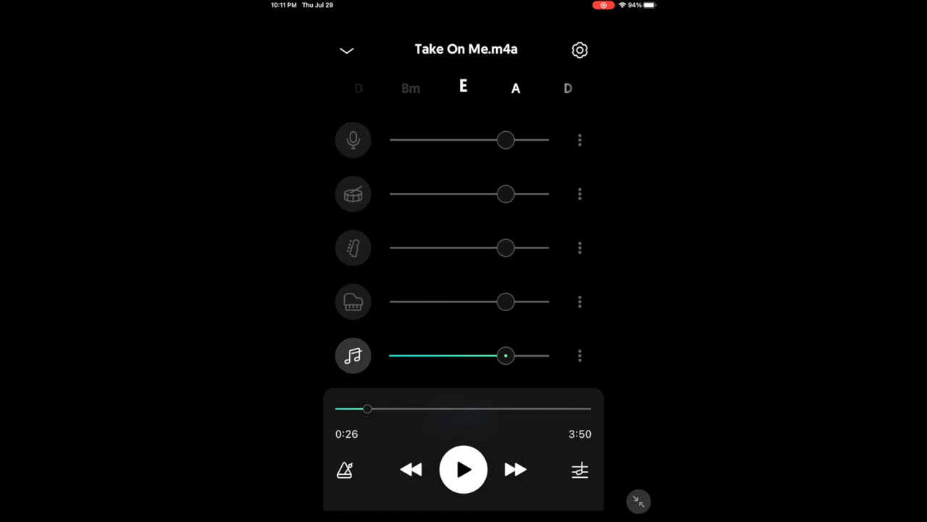
pyautogui.click(464, 470)
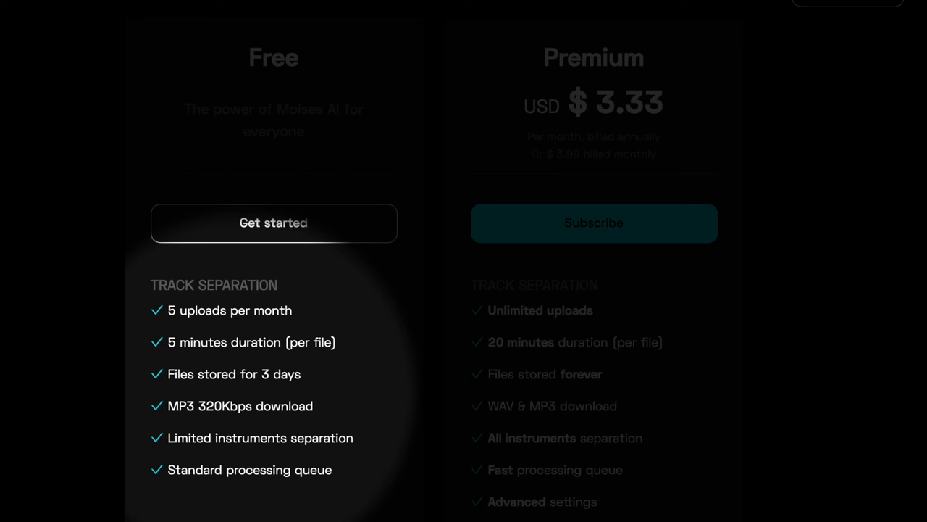
pyautogui.moveTo(594, 223)
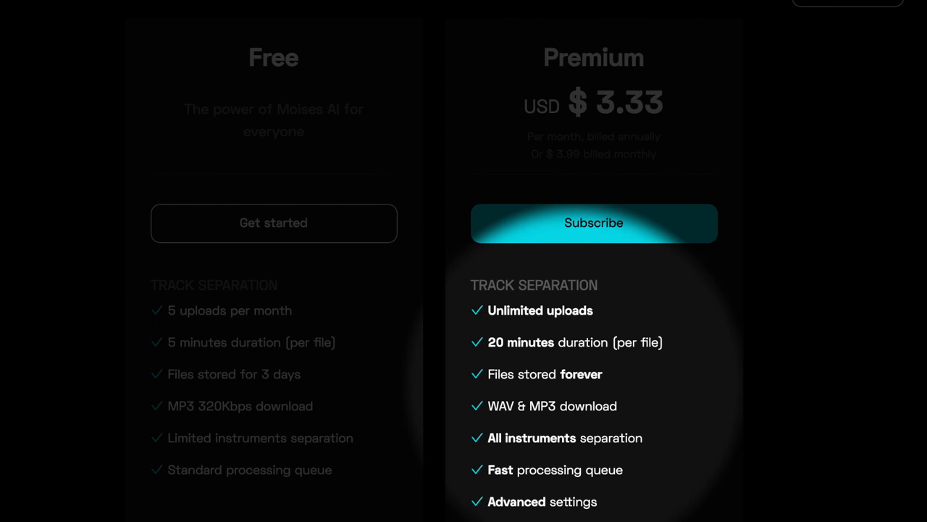
# Scroll the pricing page through the Free vs Premium feature comparison.
pyautogui.scroll(-3)
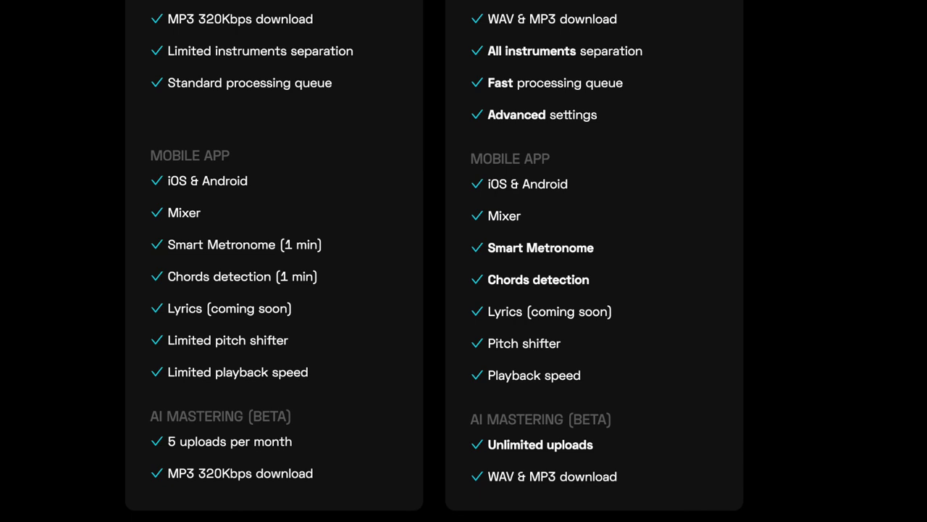